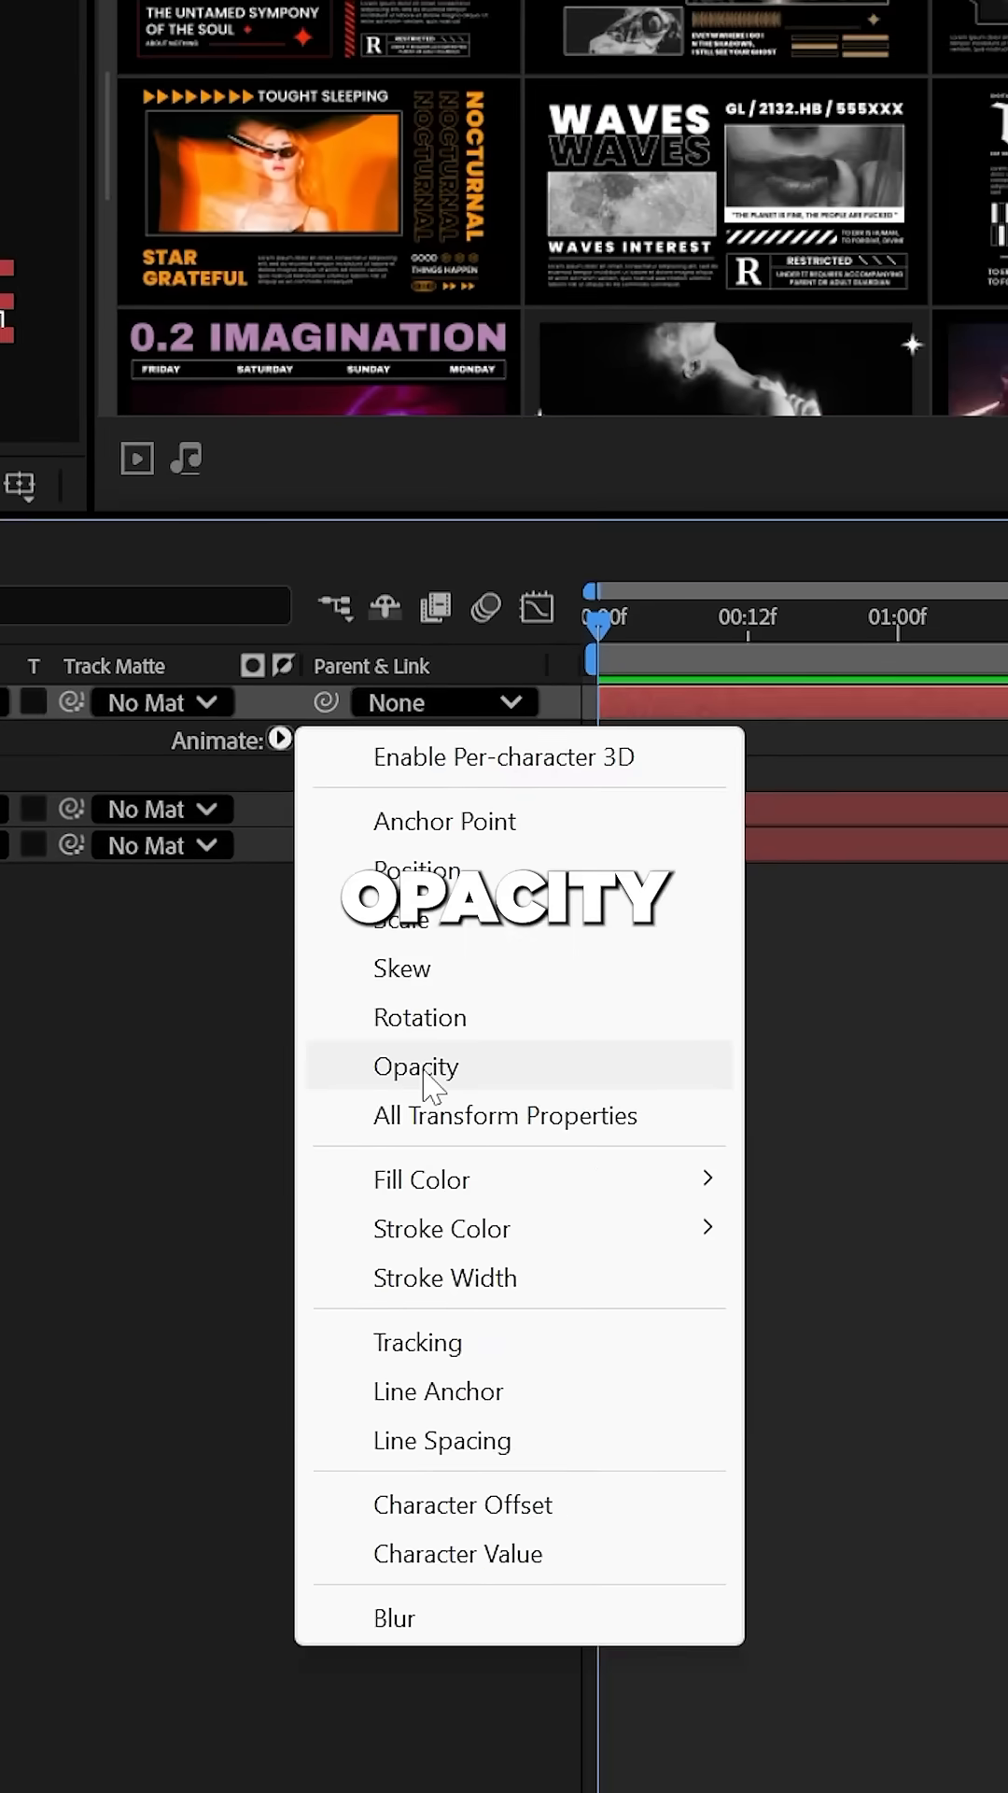
Add an Opacity animator to the BRUTAL text layer and edit its Animator 1 opacity value.
{"action": "left_click", "coordinate": [416, 1065]}
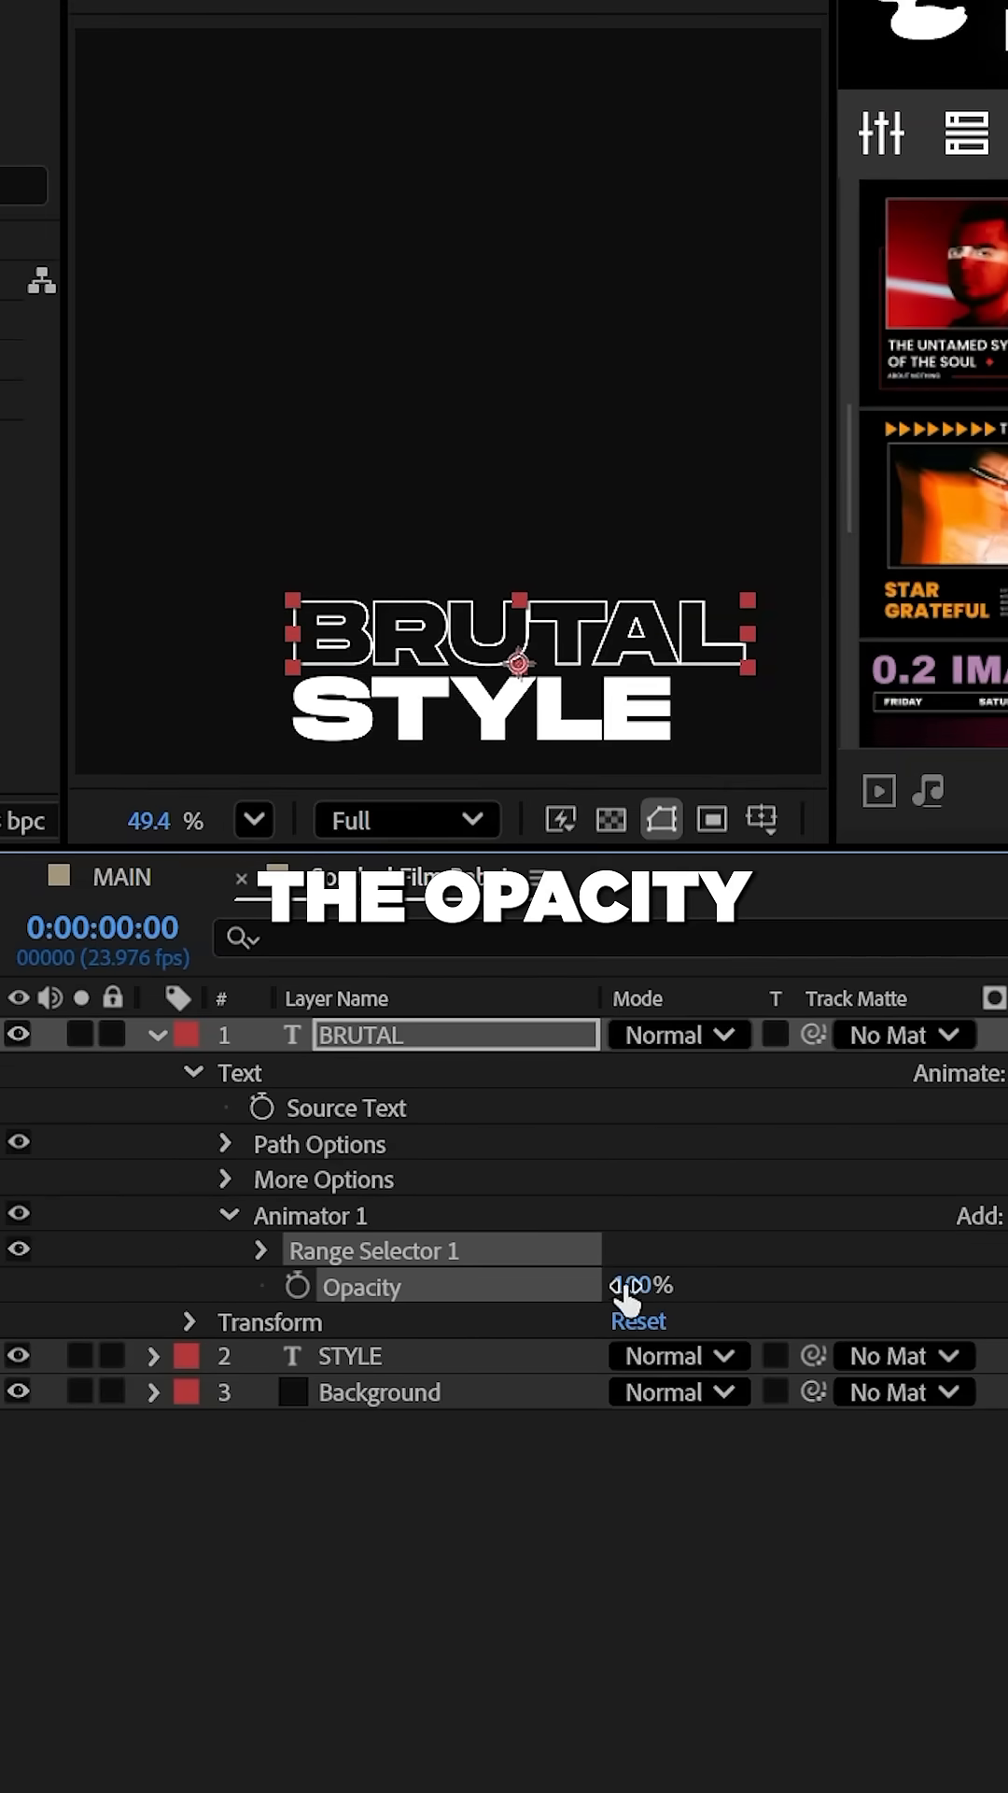
{"action": "left_click", "coordinate": [261, 1250]}
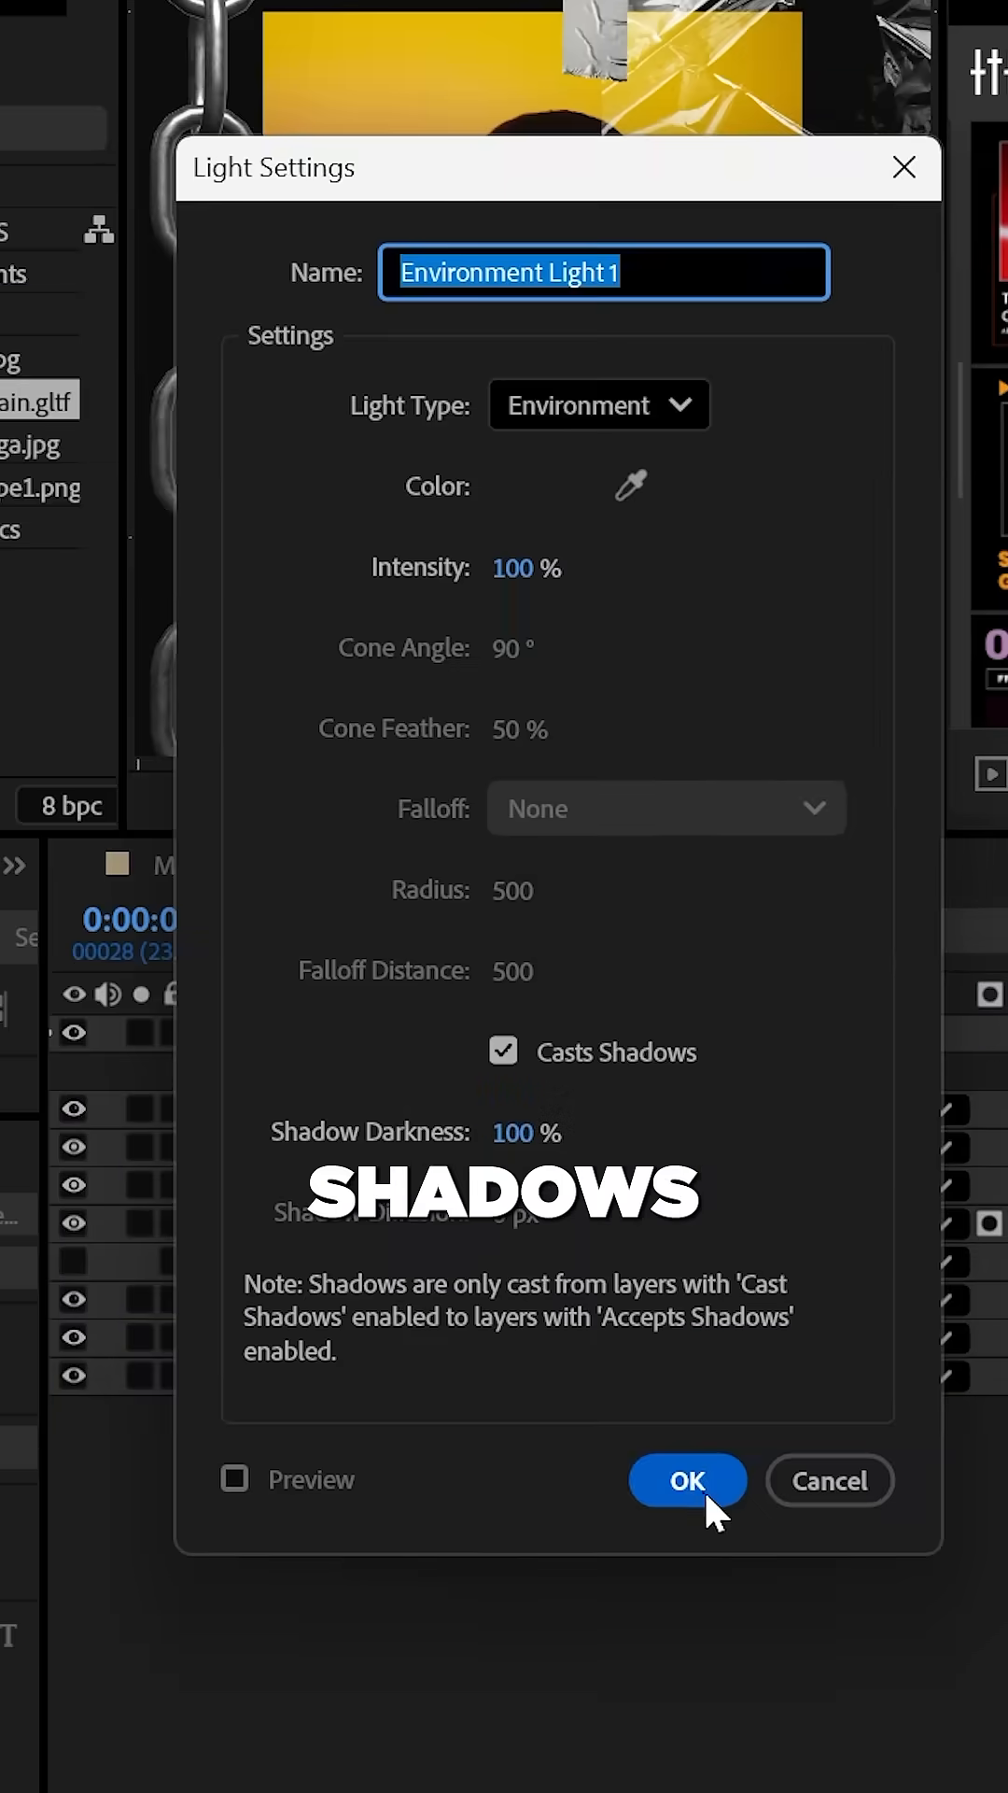
Confirm the new Environment light with Casts Shadows enabled.
{"action": "left_click", "coordinate": [686, 1481]}
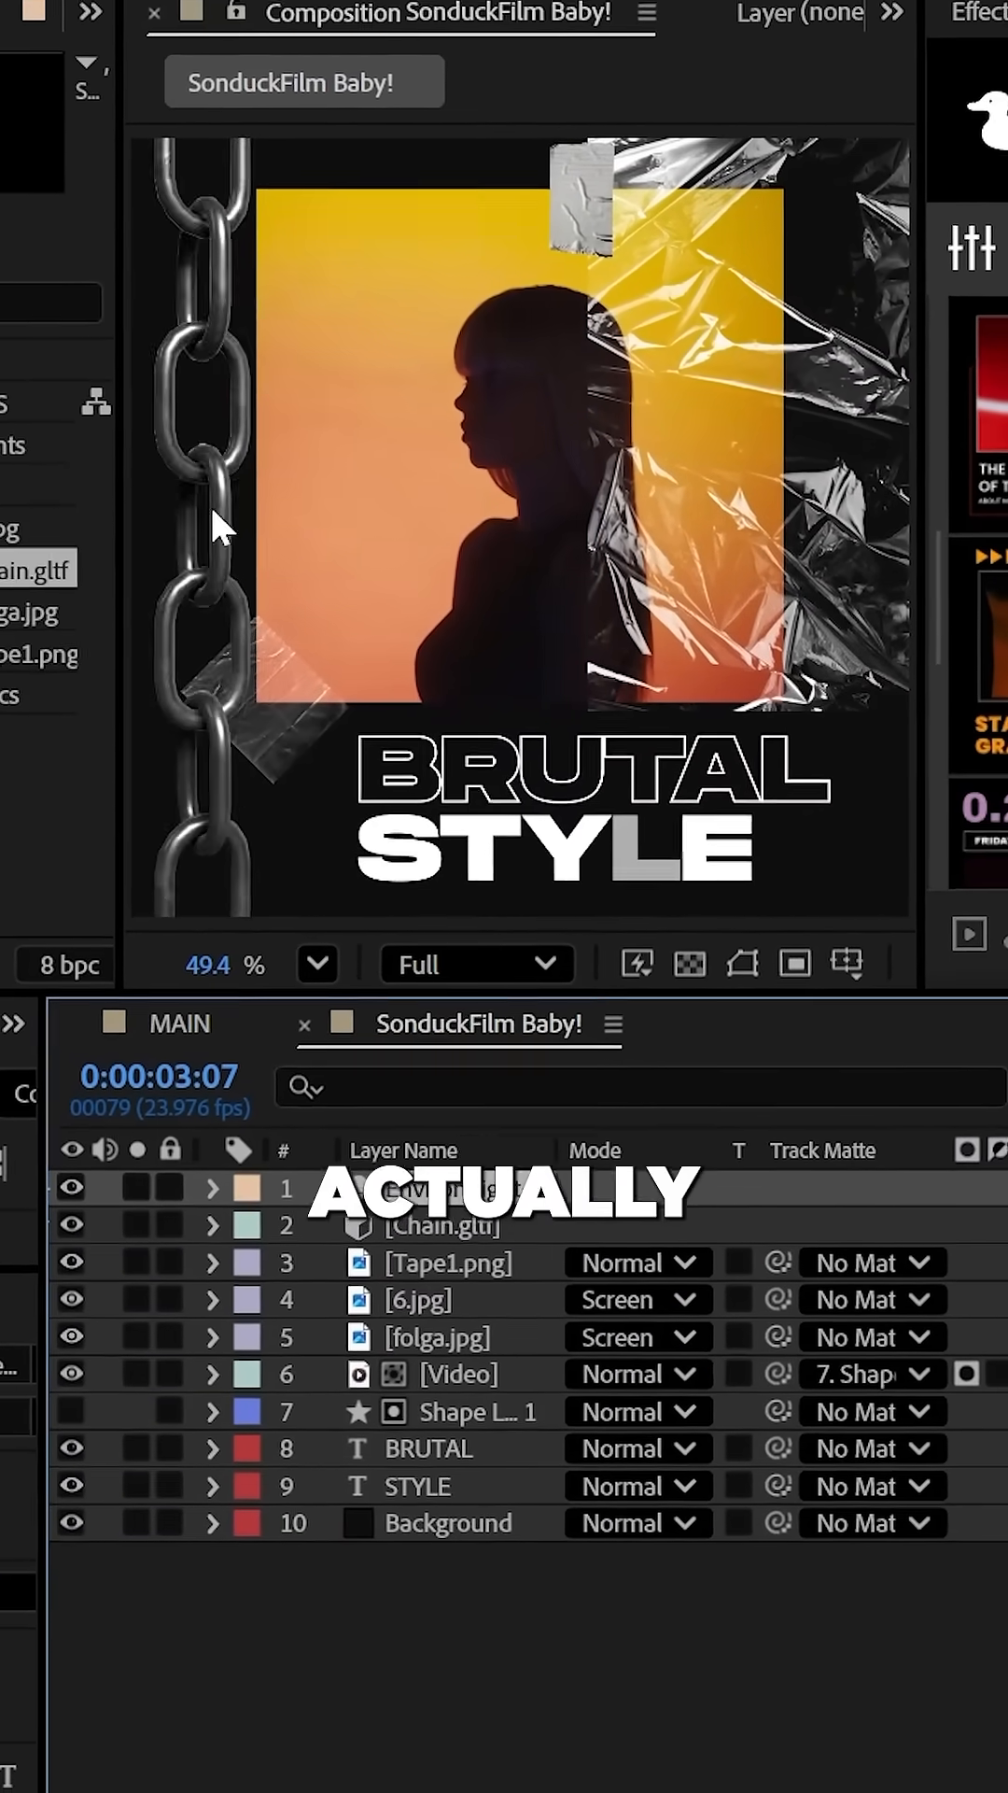